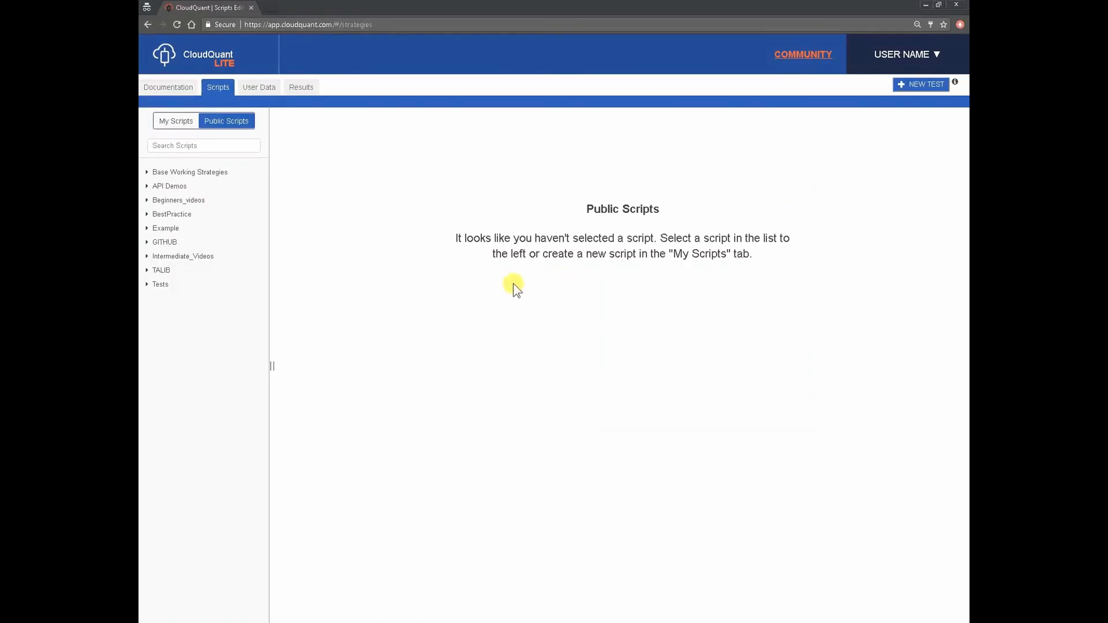
pyautogui.moveTo(300, 88)
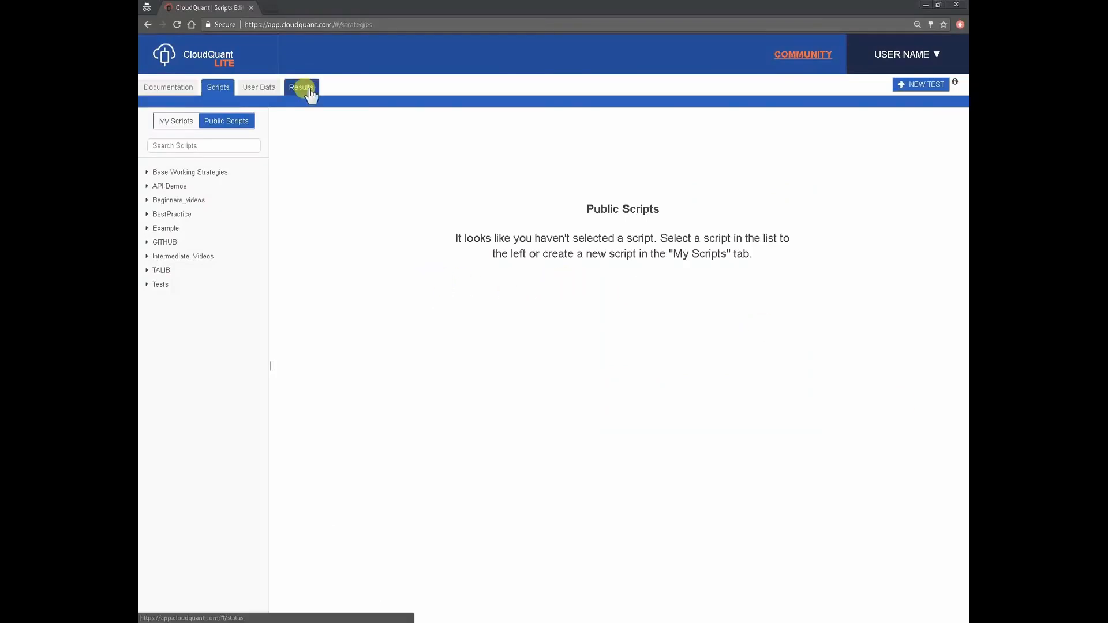
# Step: Open the Results tab to list backtest submissions with dates, net P&L, trades and returns
pyautogui.click(301, 87)
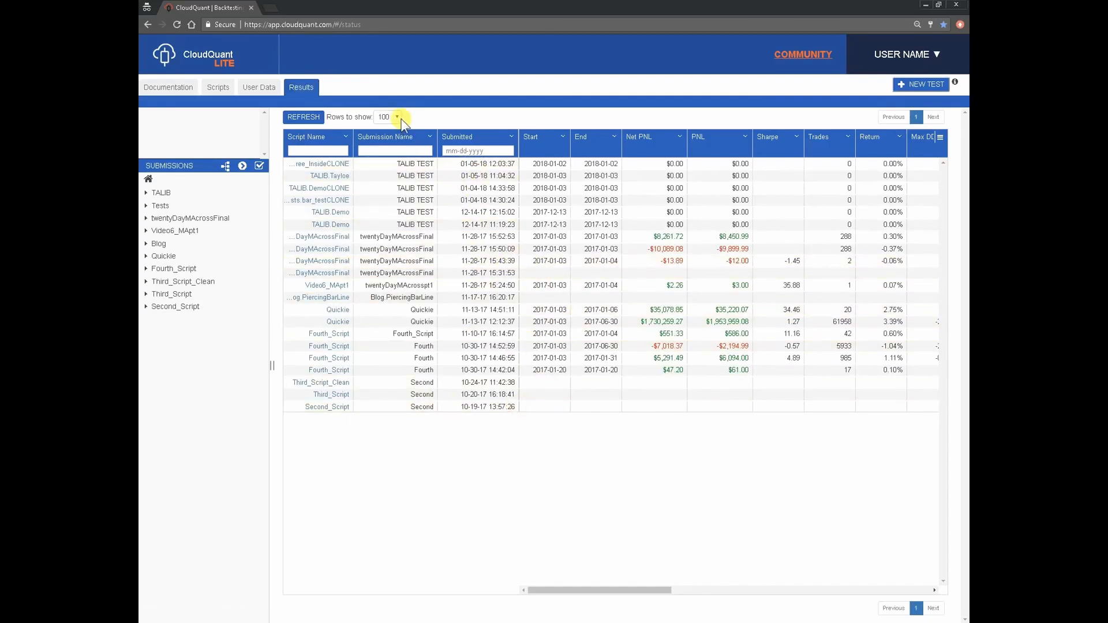
# Step: Keep 100 rows per page, filter Script Name by 'talib', then clear the filter
pyautogui.click(398, 116)
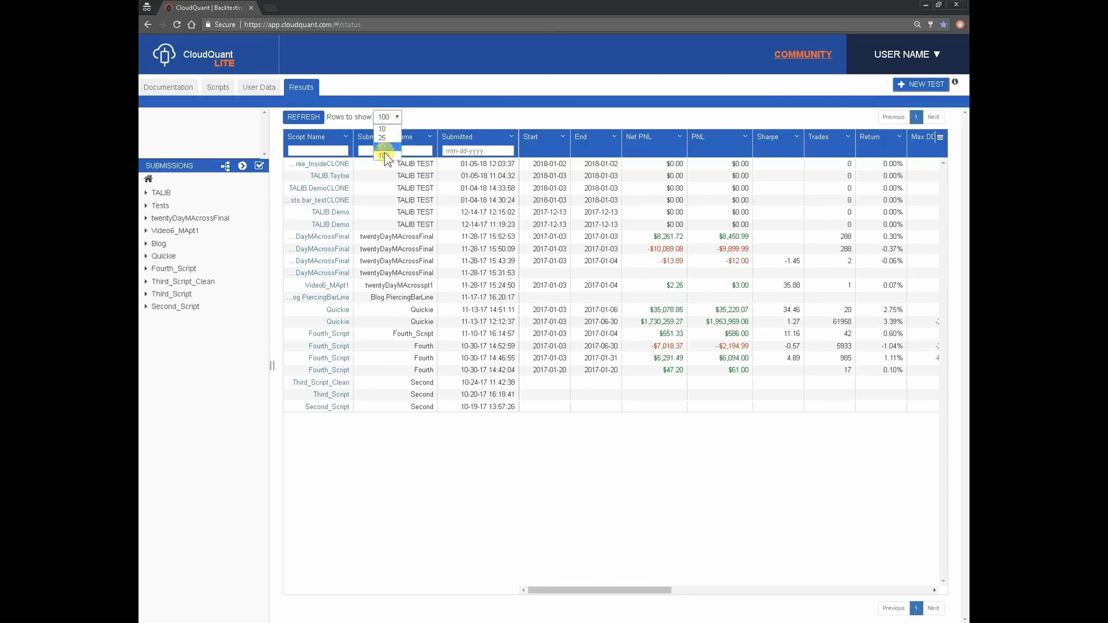
pyautogui.click(419, 116)
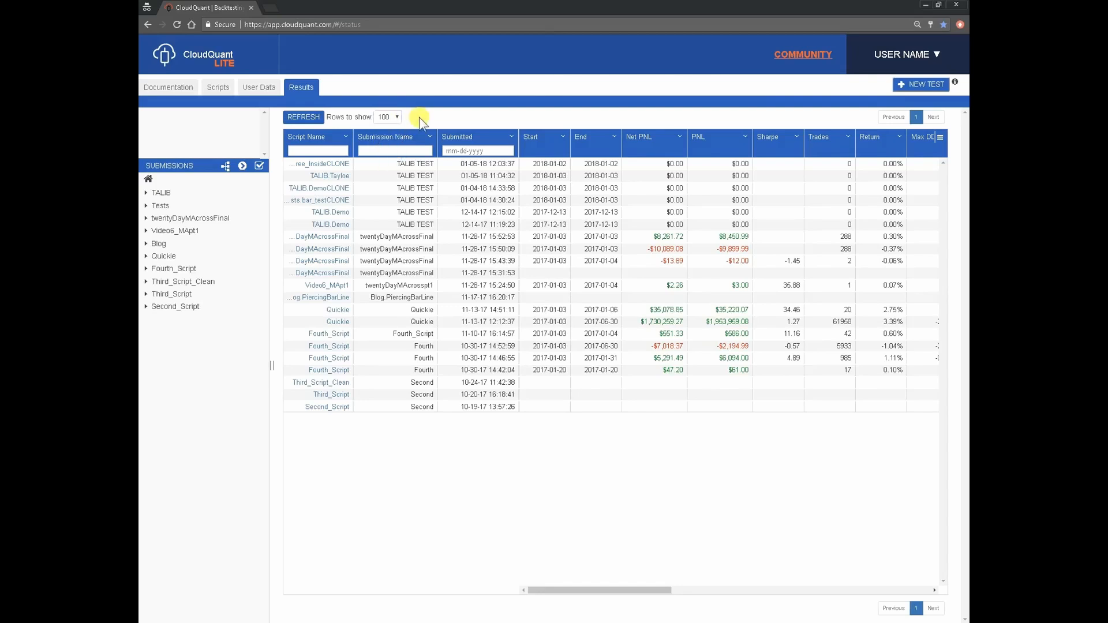
pyautogui.moveTo(366, 173)
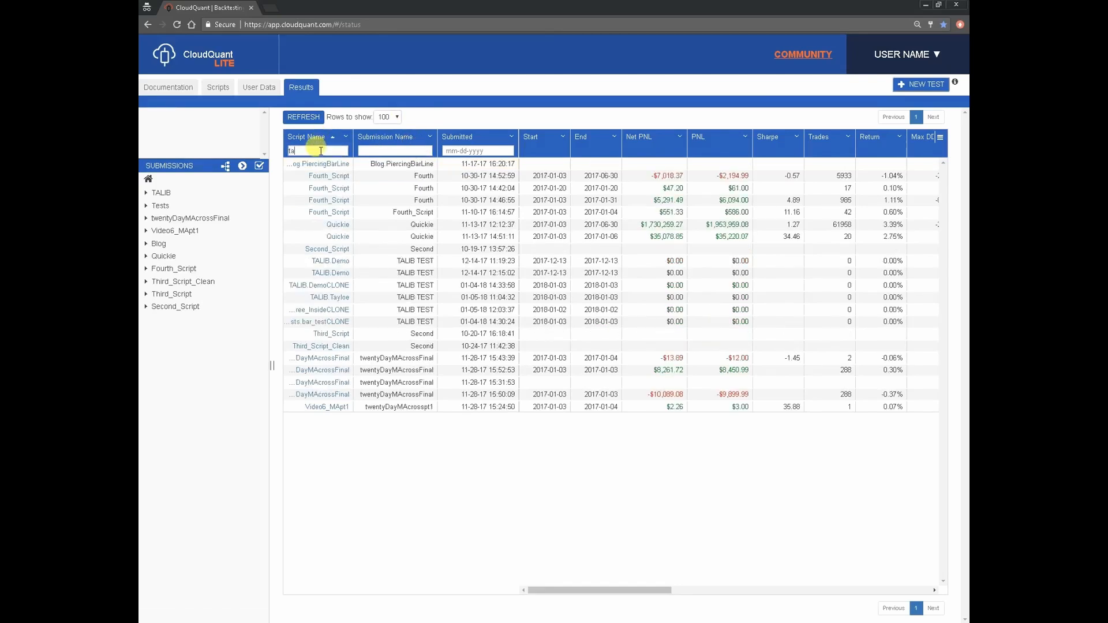
pyautogui.write('talib')
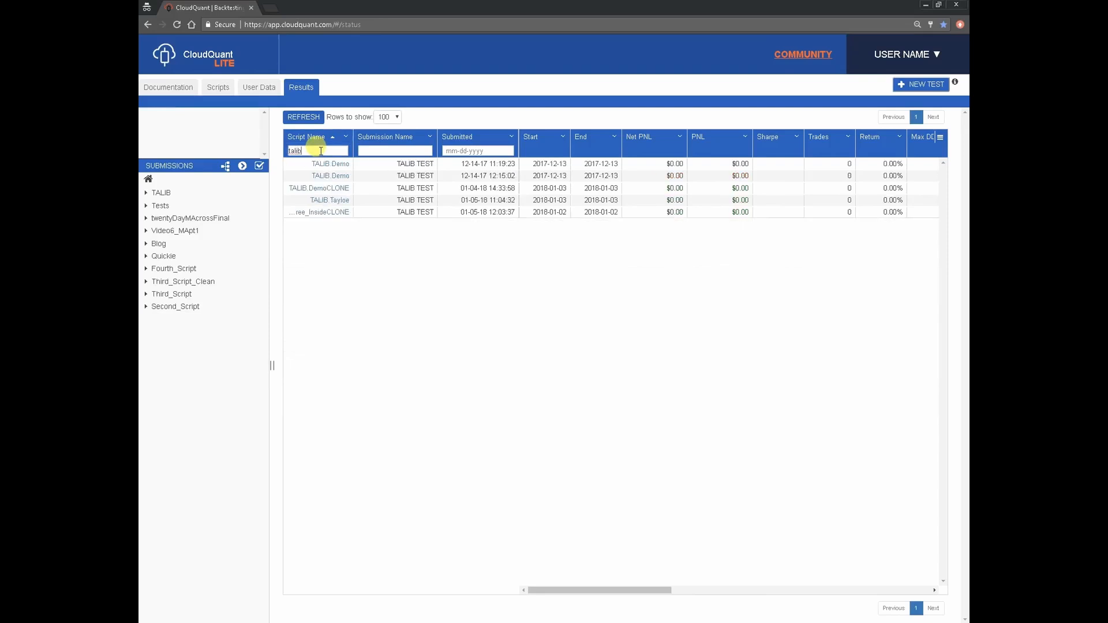
pyautogui.press('ctrl+a')
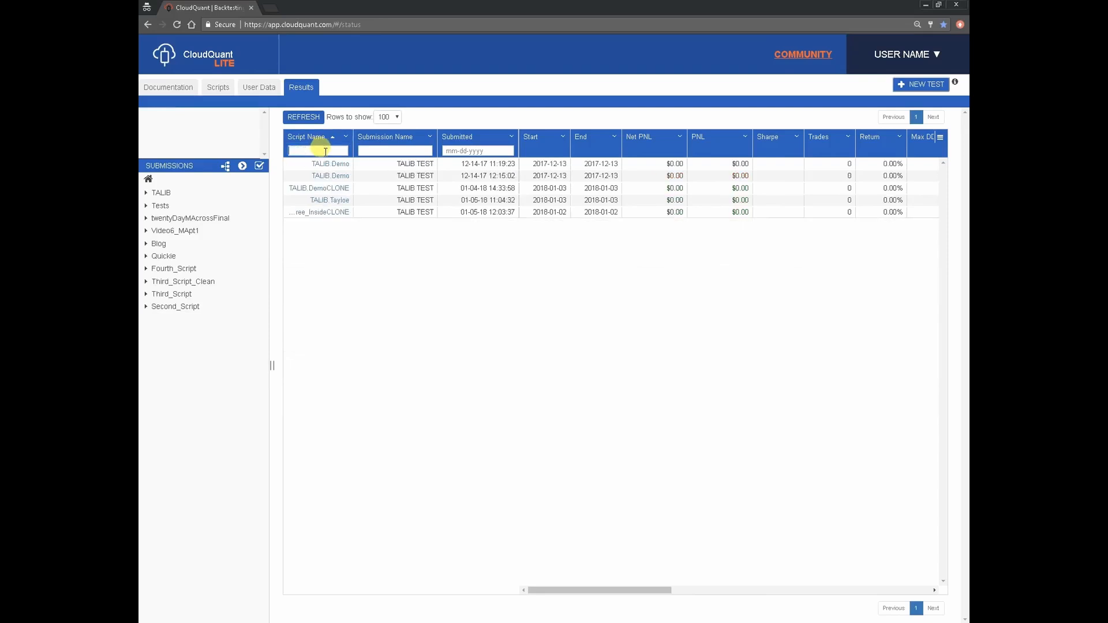
# Step: Sort all submissions by submission date, then Sharpe ratio, then number of trades
pyautogui.click(303, 117)
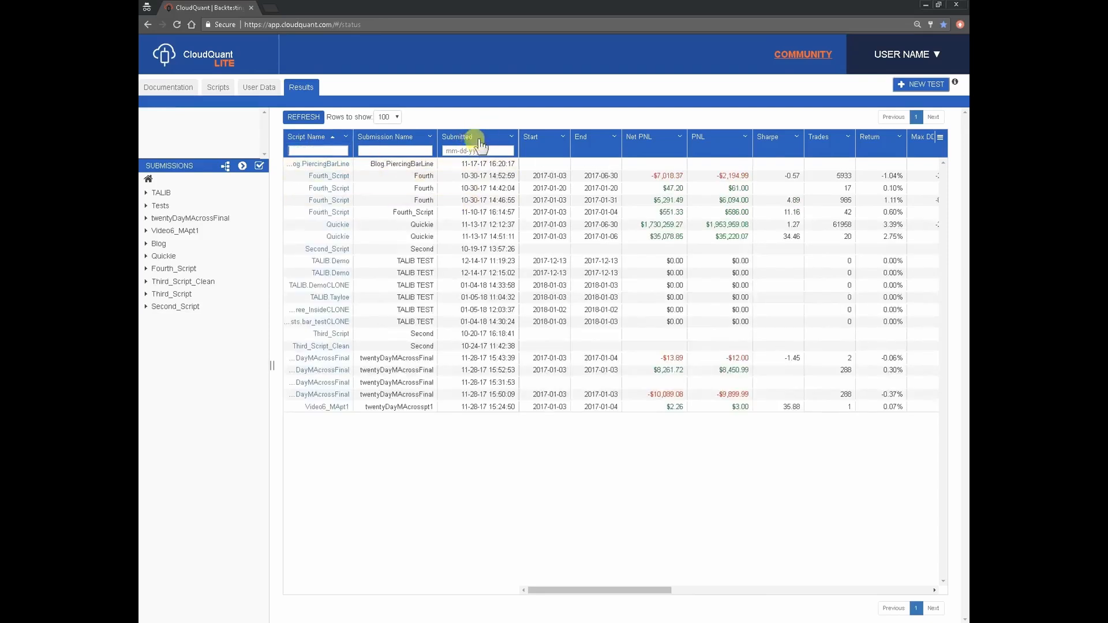
pyautogui.click(458, 136)
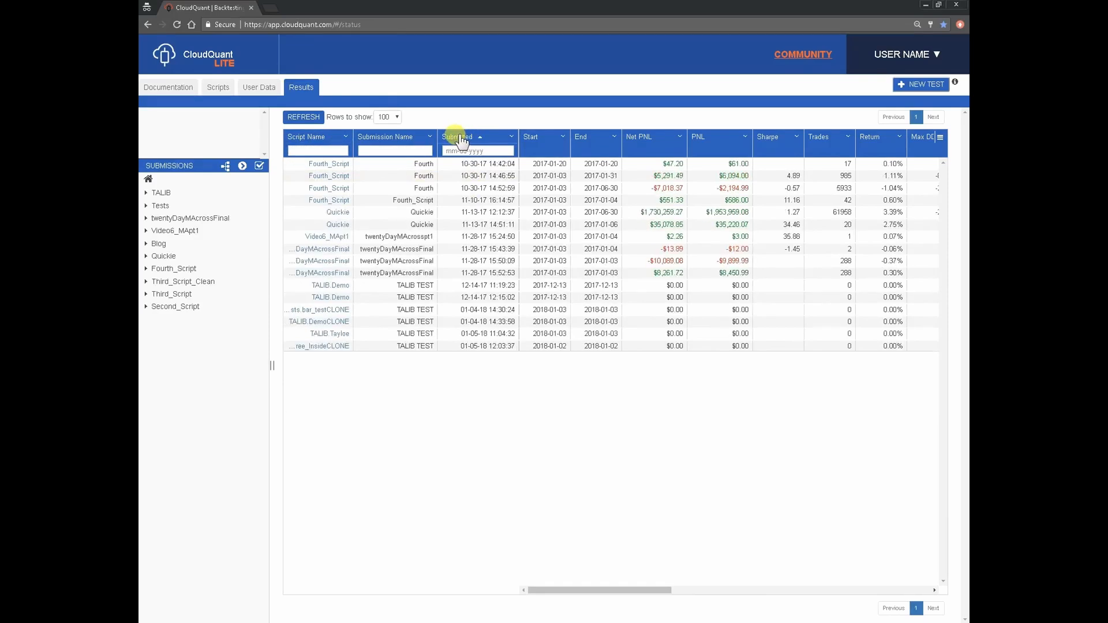
pyautogui.click(460, 136)
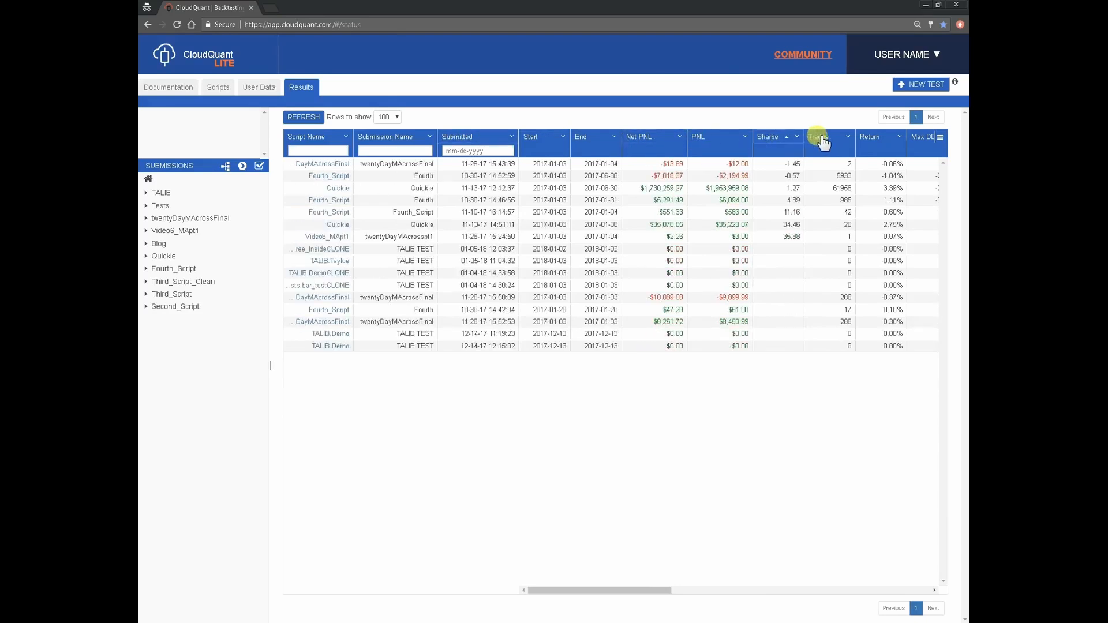
pyautogui.click(818, 136)
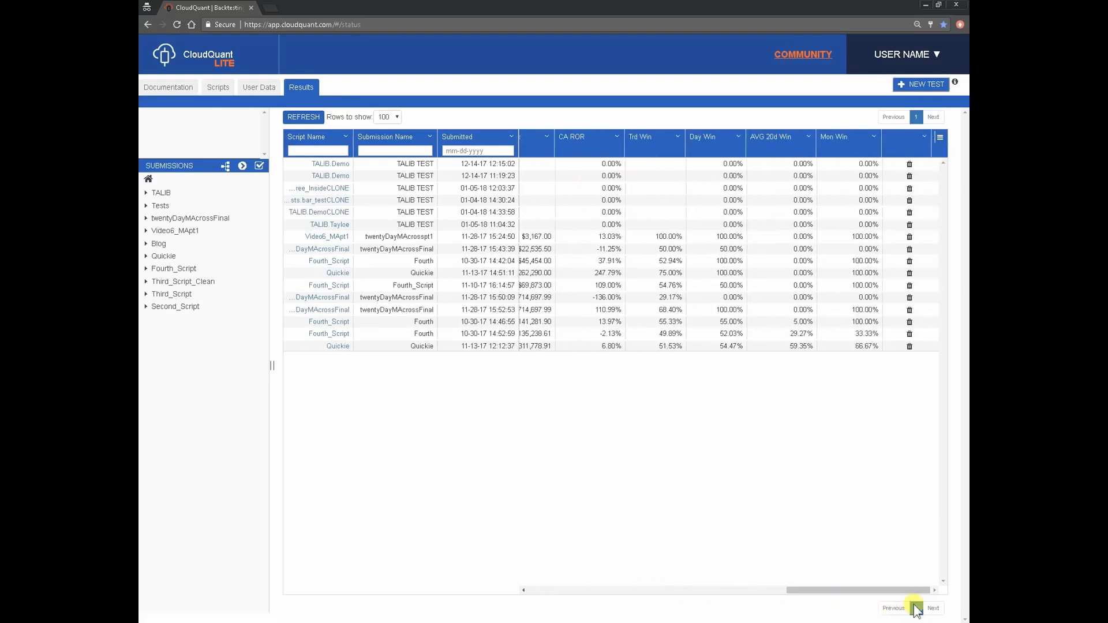
pyautogui.click(940, 136)
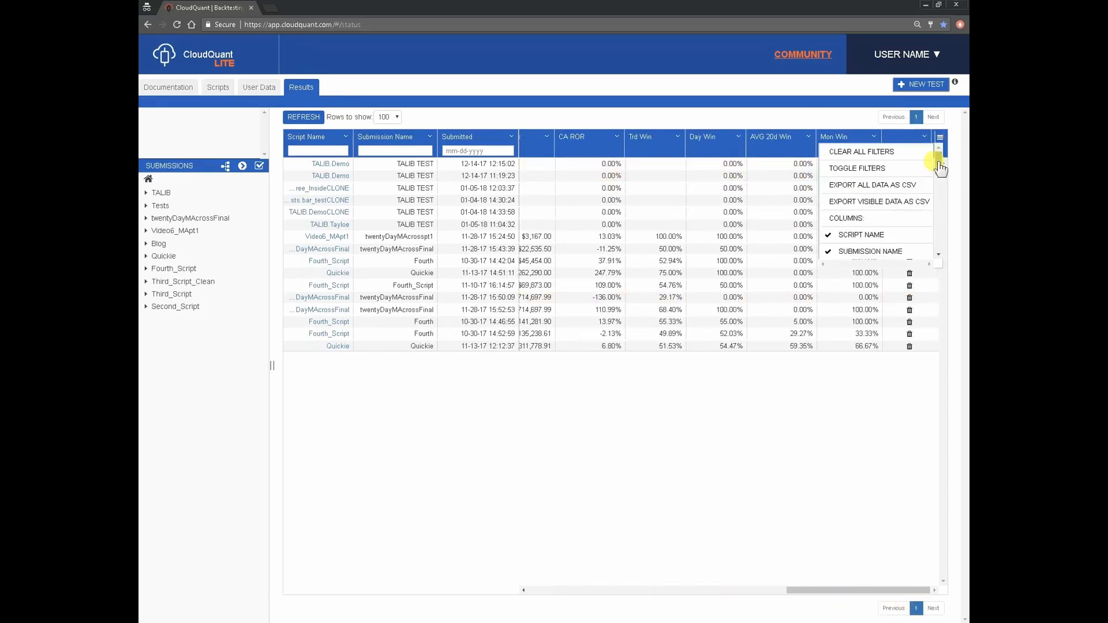
pyautogui.scroll(-3)
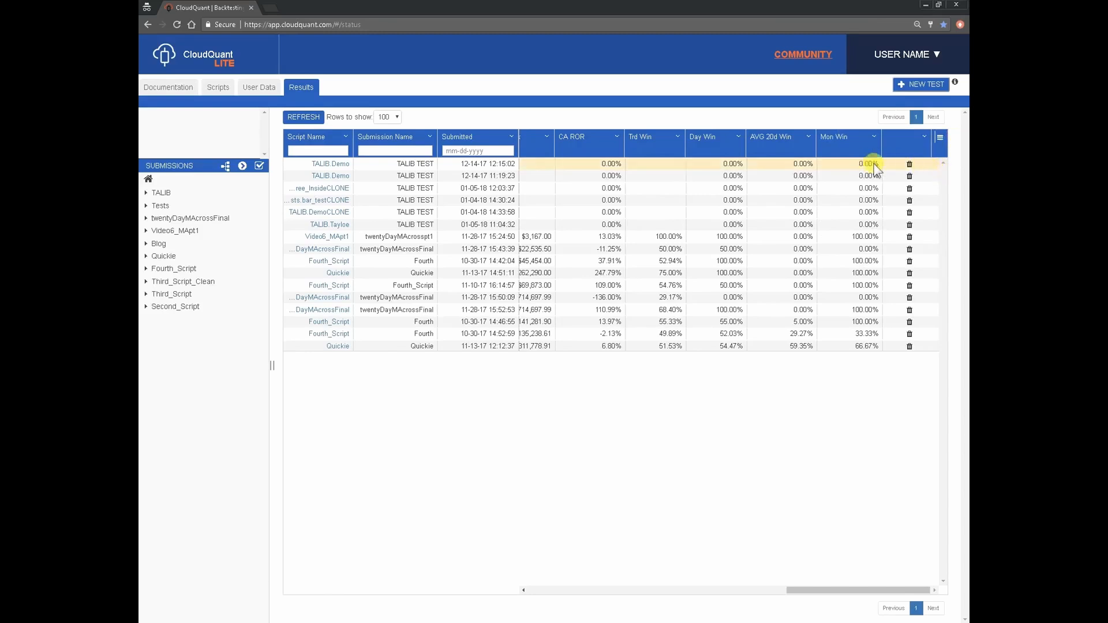
pyautogui.moveTo(910, 164)
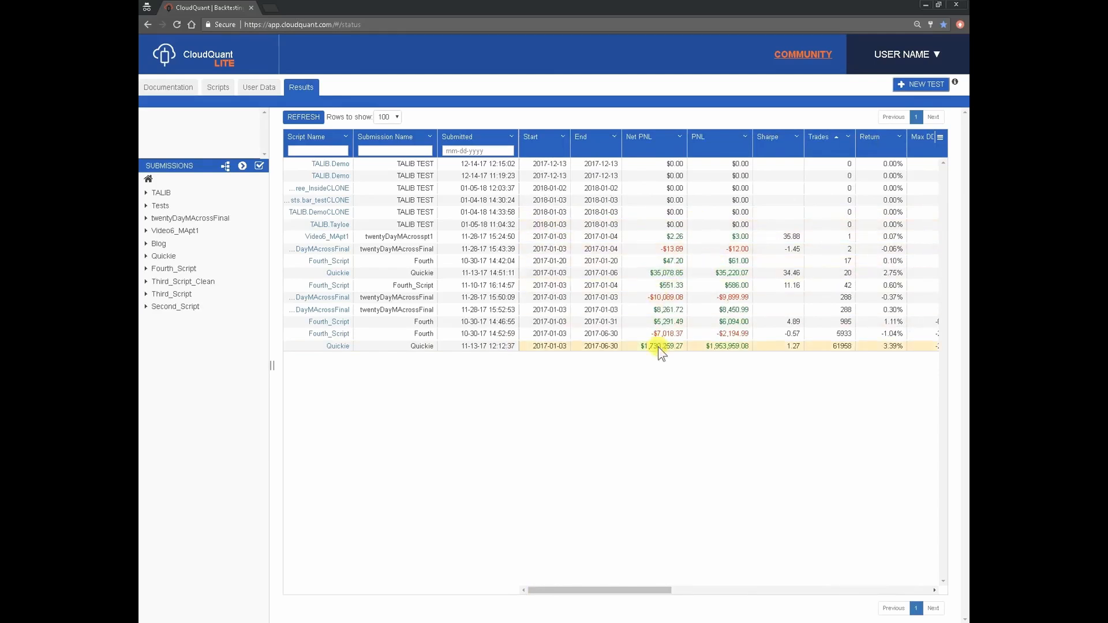
pyautogui.moveTo(604, 347)
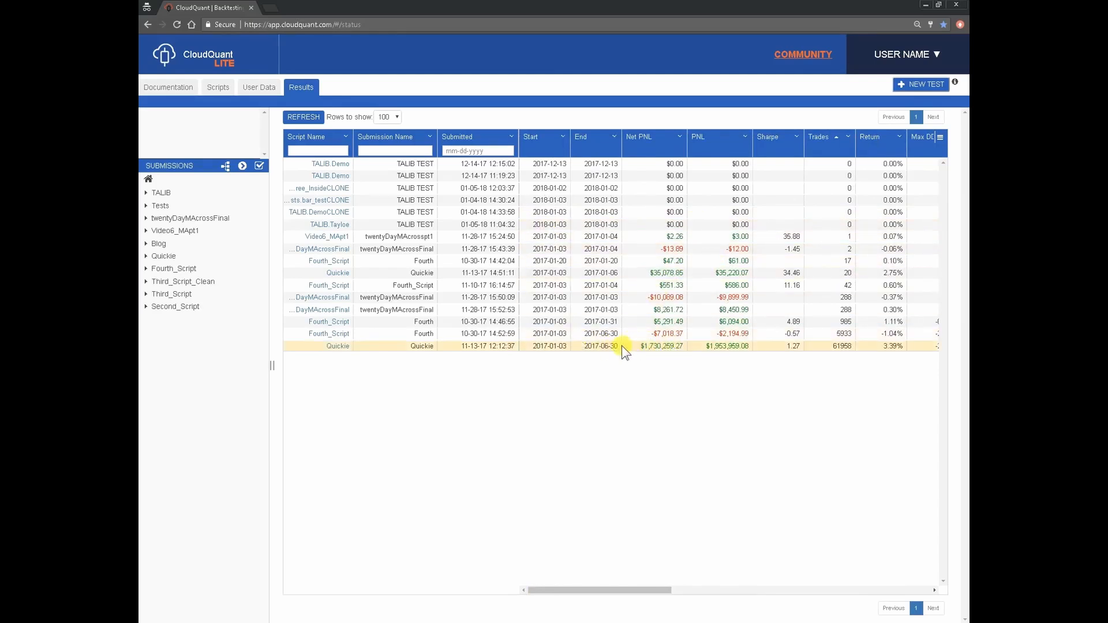
pyautogui.click(338, 346)
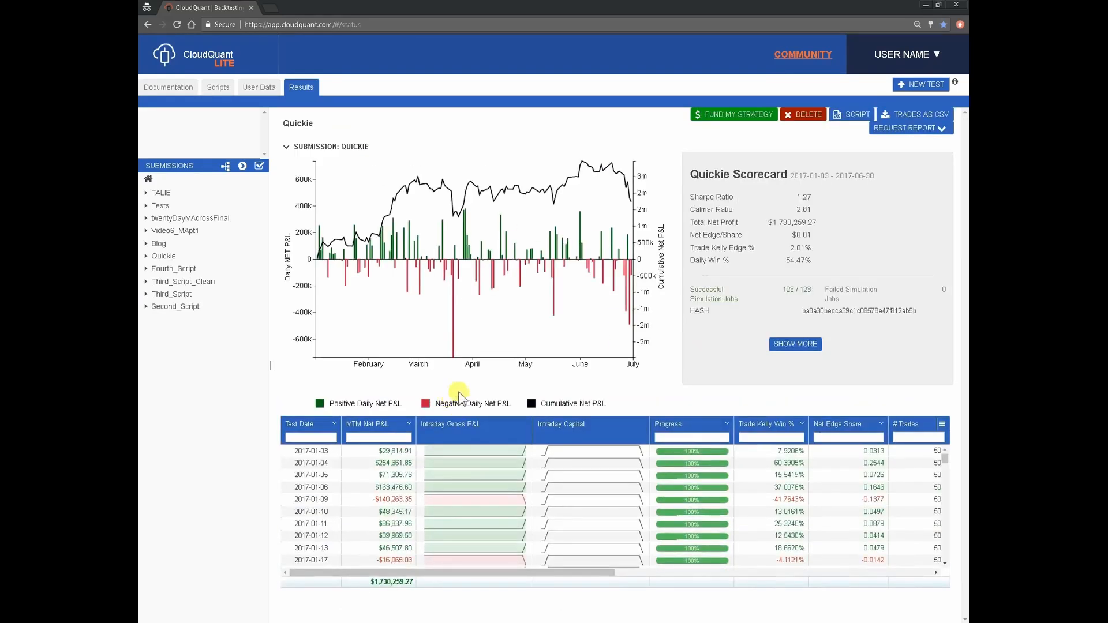
pyautogui.moveTo(332, 358)
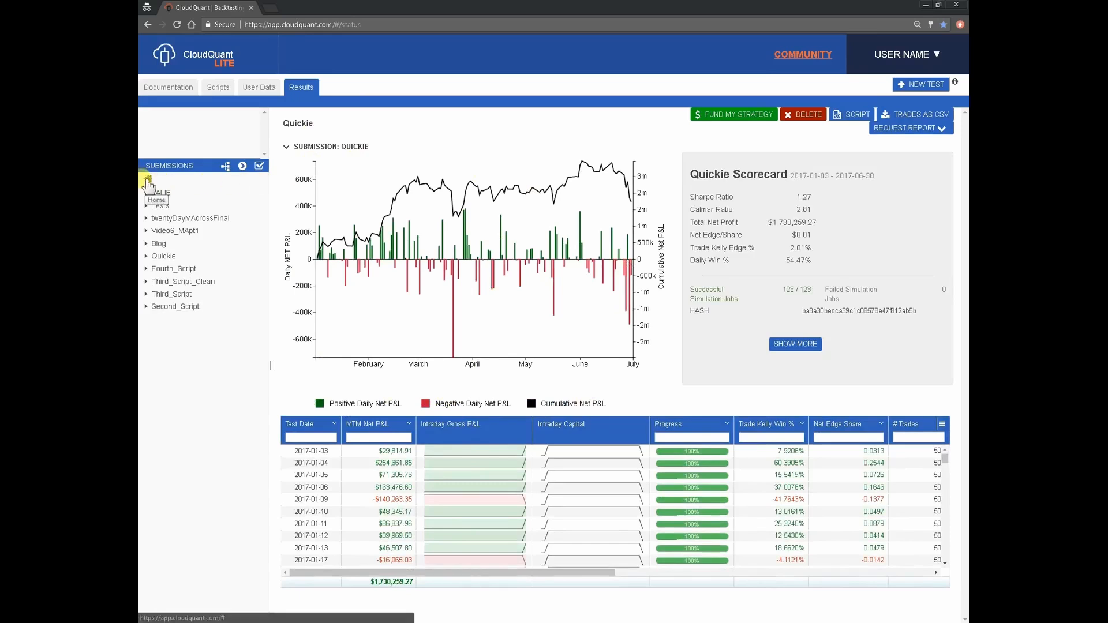
pyautogui.click(157, 195)
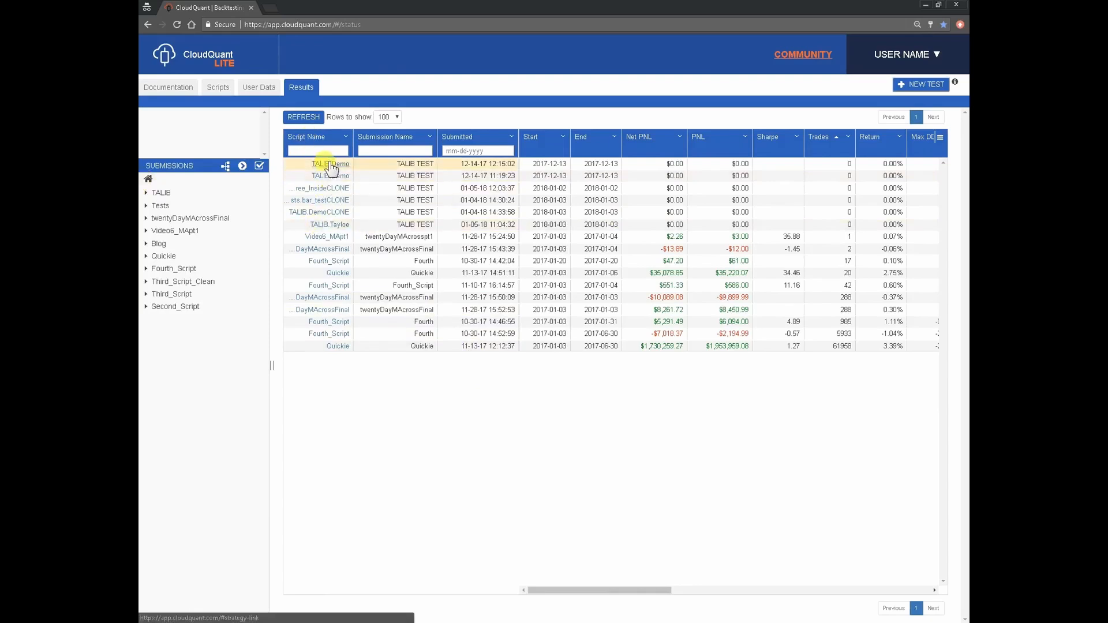
# Step: View the TALIB.Demo script's code, then return to the submissions list ordered by date
pyautogui.click(328, 164)
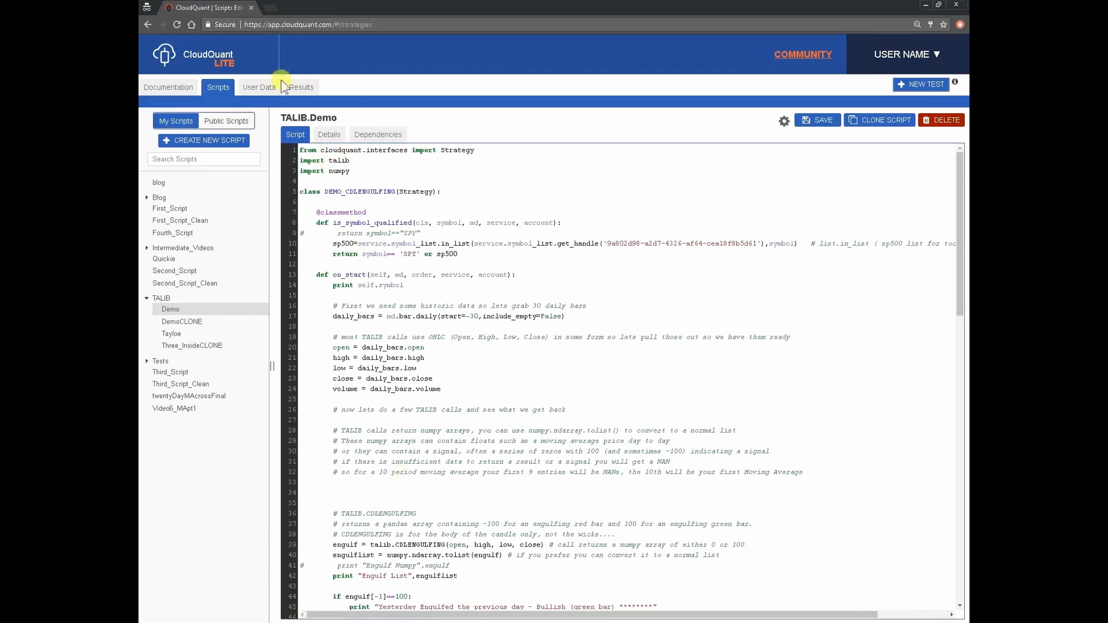
pyautogui.moveTo(300, 87)
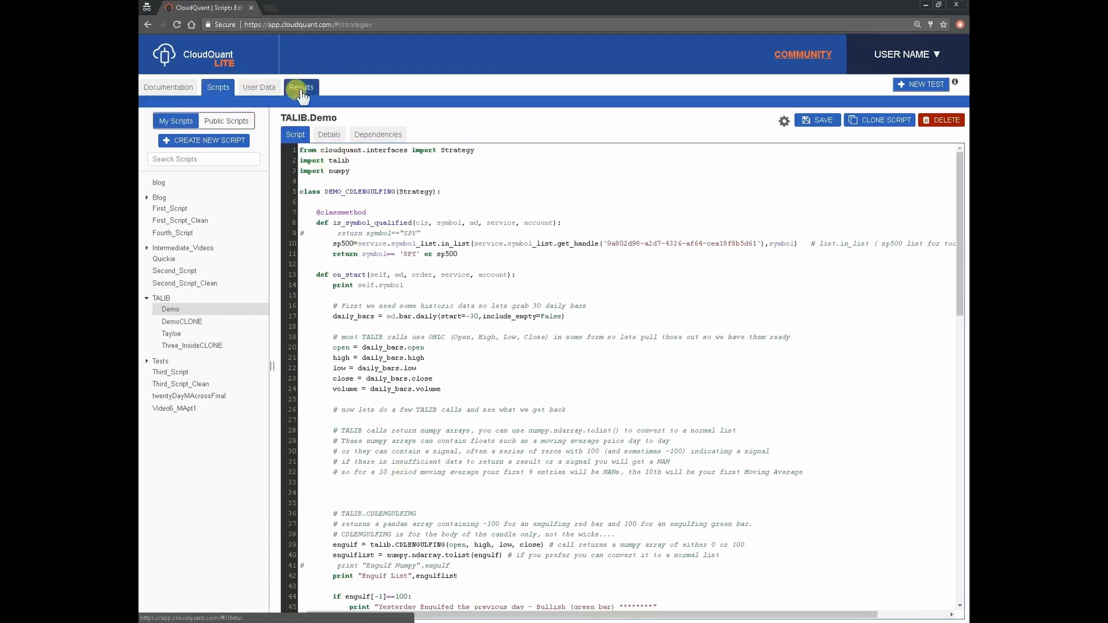
pyautogui.click(301, 88)
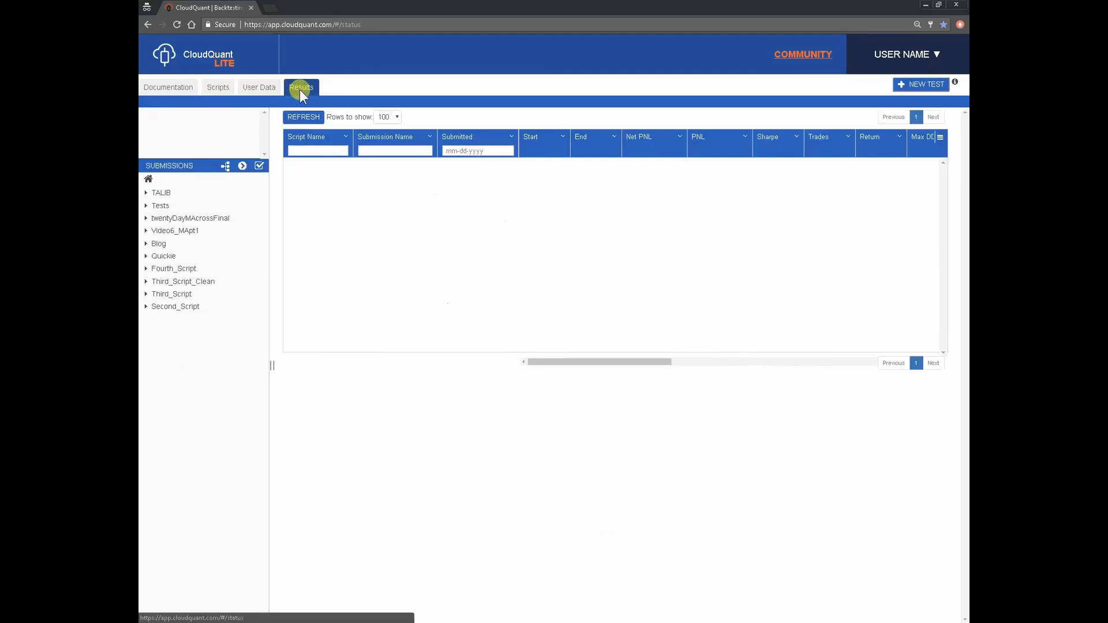
pyautogui.click(302, 117)
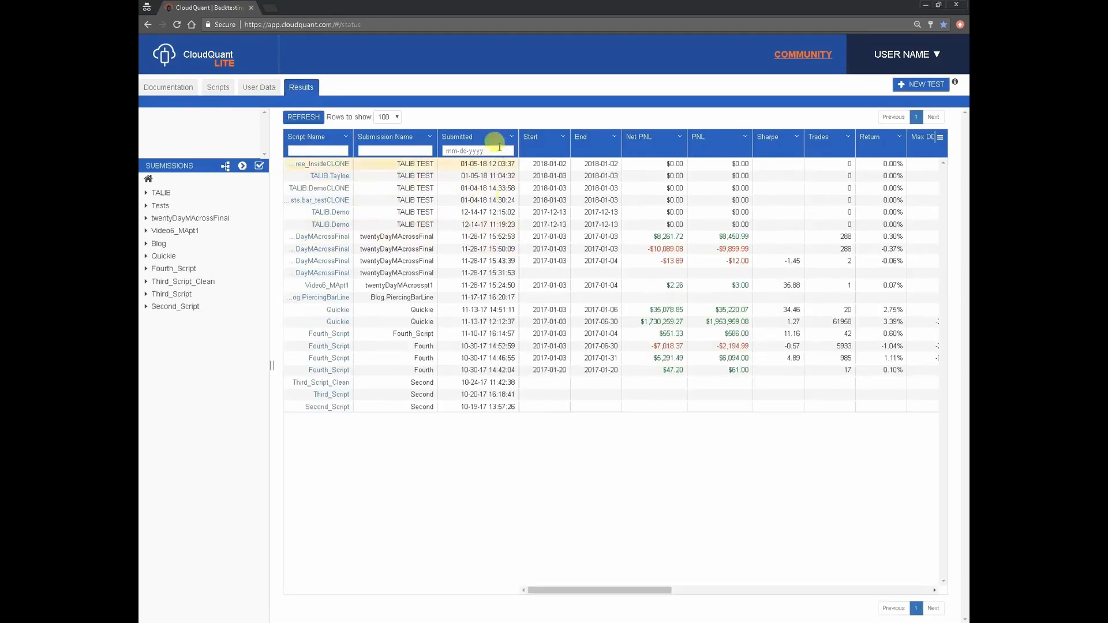